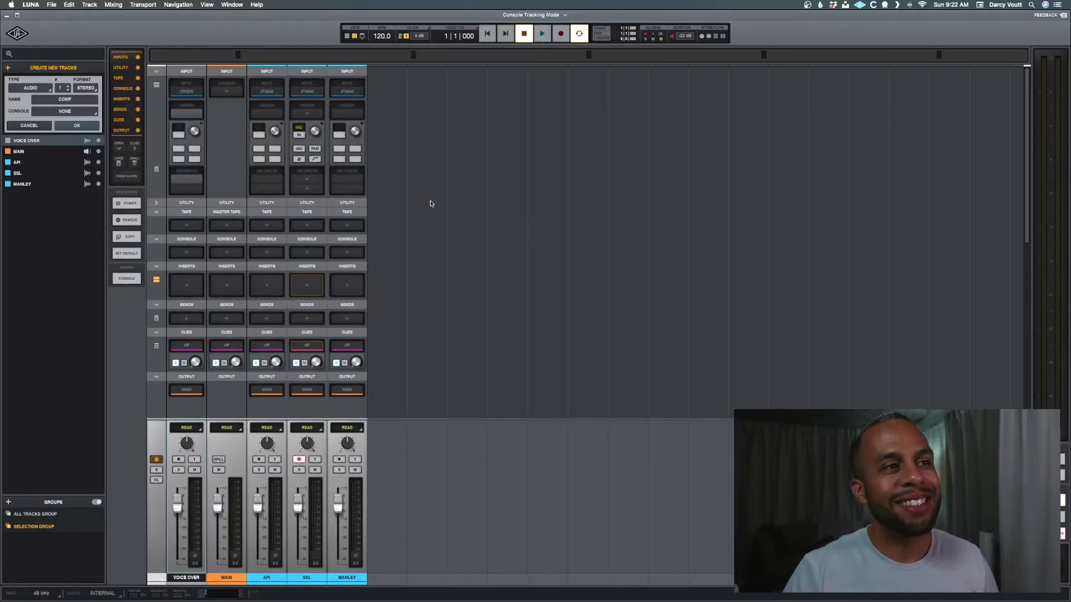
- Show the Transport menu with Console Tracking Mode unchecked
{"action": "left_click", "coordinate": [143, 5]}
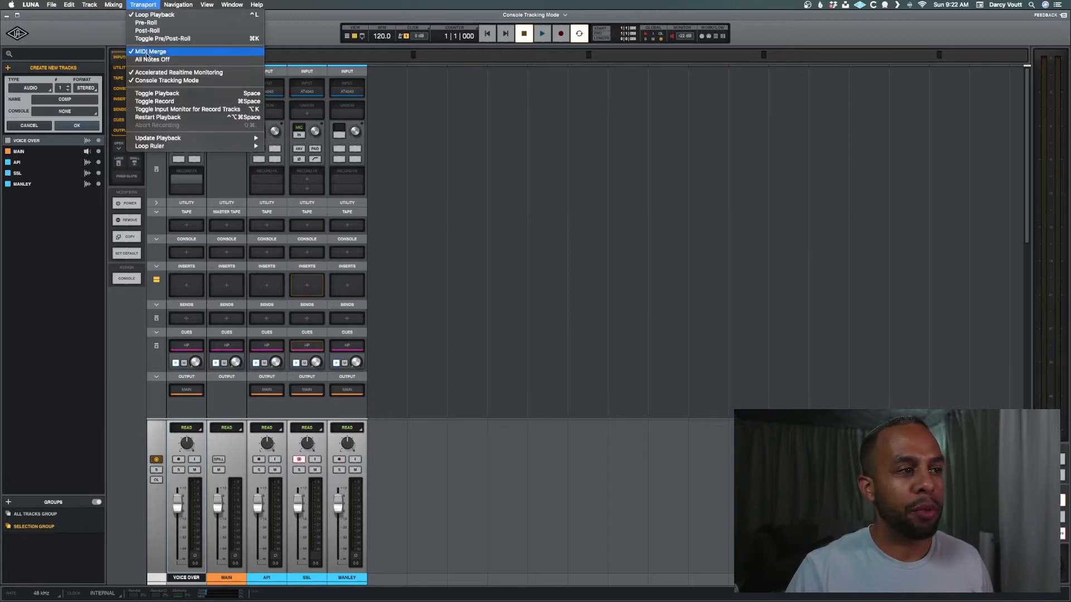
{"action": "mouse_move", "coordinate": [168, 80]}
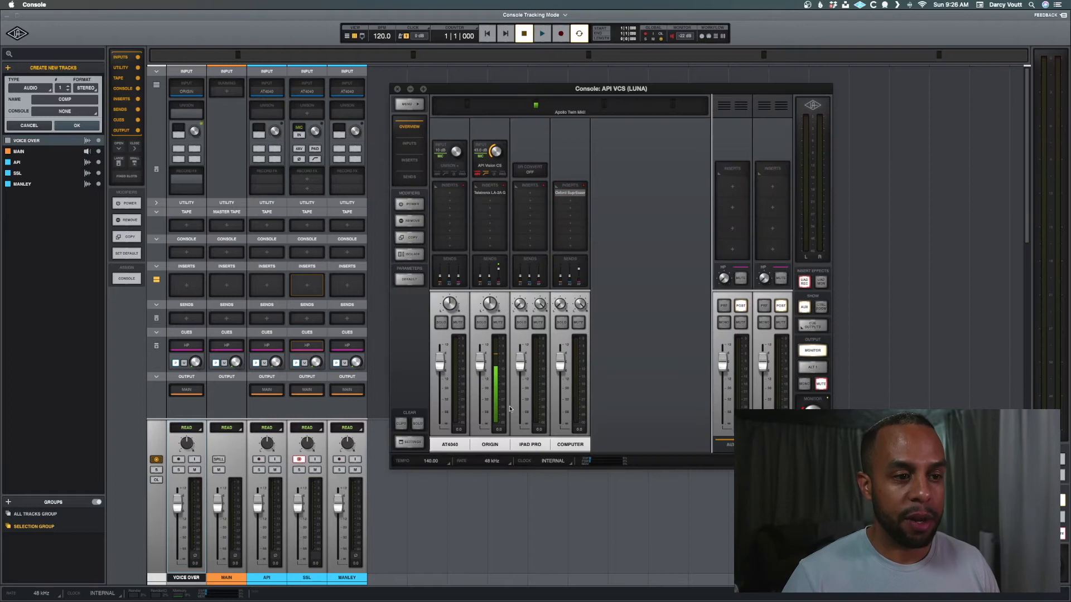
{"action": "left_click", "coordinate": [397, 89]}
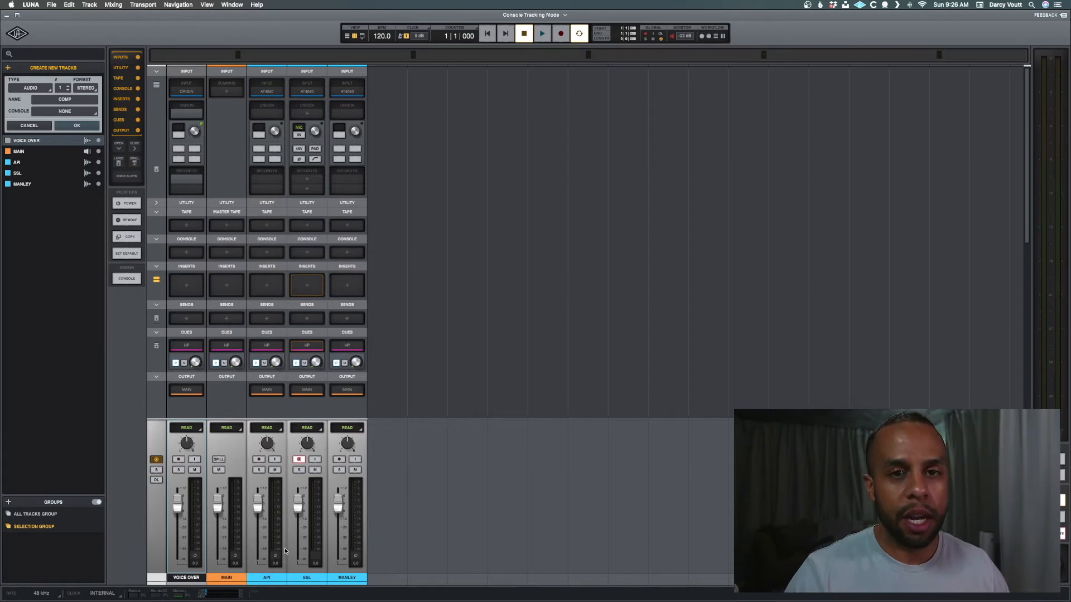
{"action": "mouse_move", "coordinate": [307, 146]}
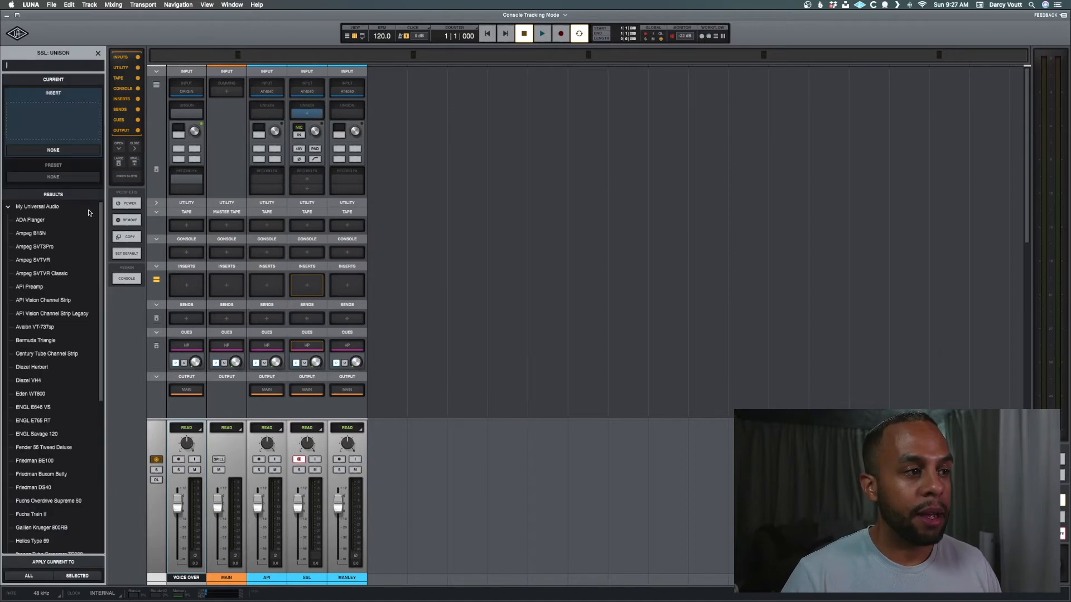
- Search 'SSL' and load SSL E Channel Strip as the SSL track's Unison preamp
{"action": "type", "text": "SSL"}
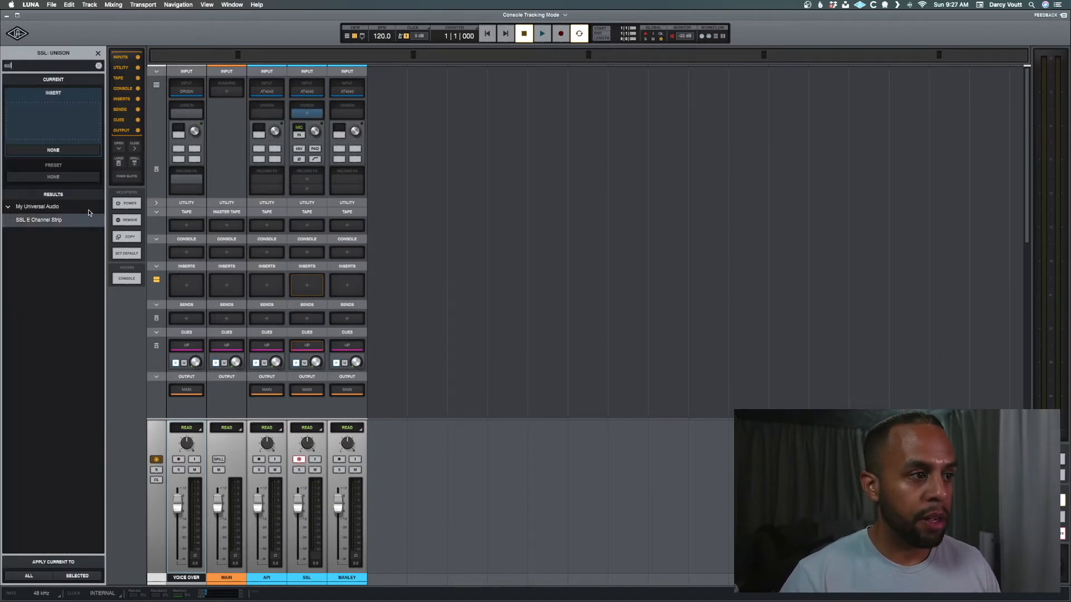
{"action": "double_click", "coordinate": [39, 220]}
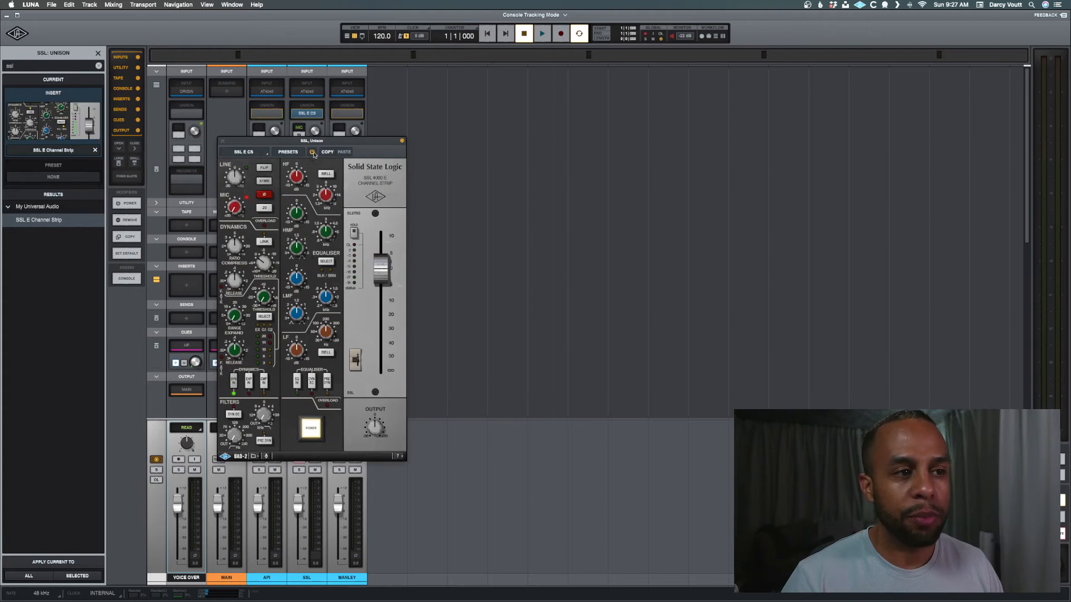
{"action": "left_click", "coordinate": [222, 141]}
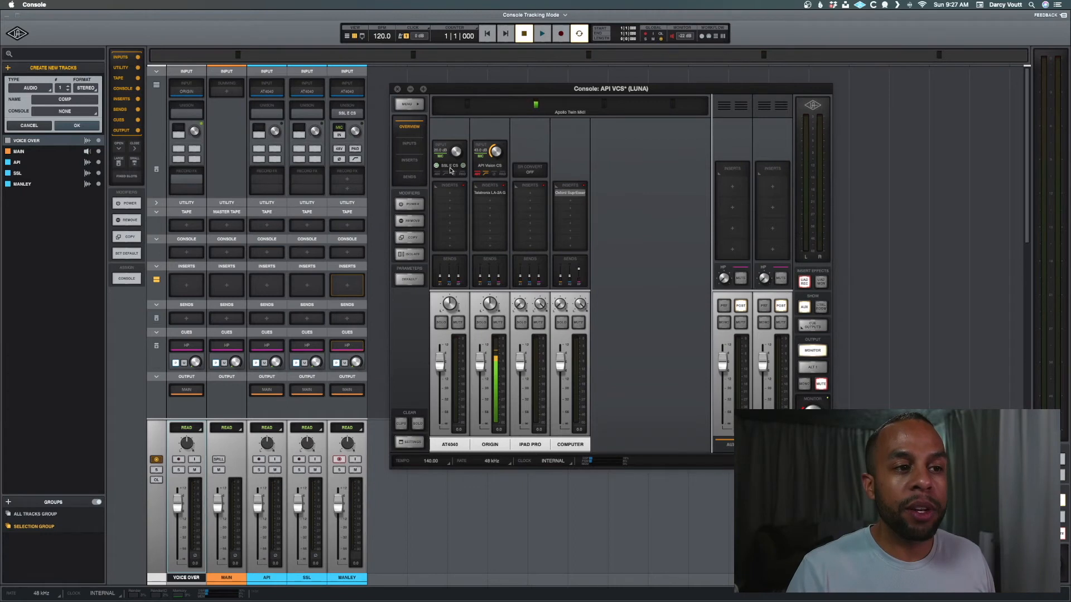
- Confirm SSL E CS on Console's AT4040 input, then close the Console mixer
{"action": "left_click", "coordinate": [449, 166]}
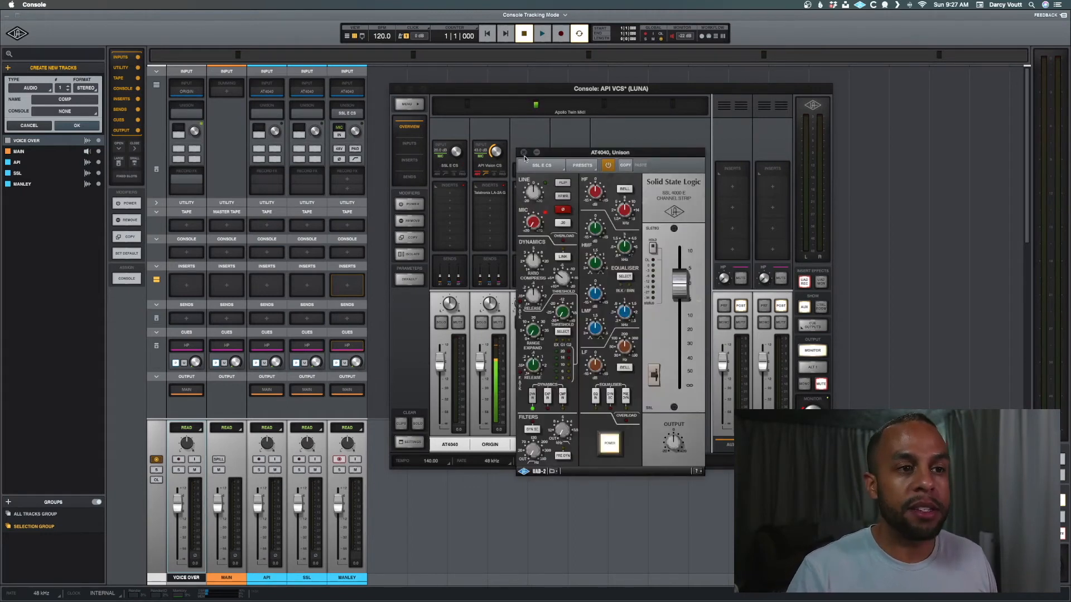
{"action": "left_click", "coordinate": [524, 152]}
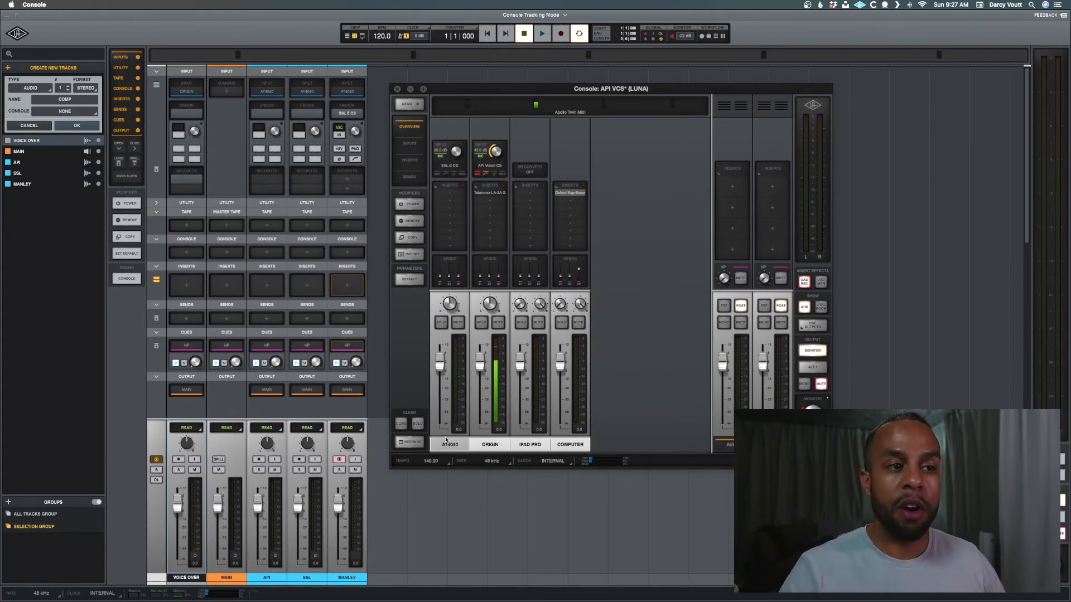
{"action": "left_click", "coordinate": [397, 89]}
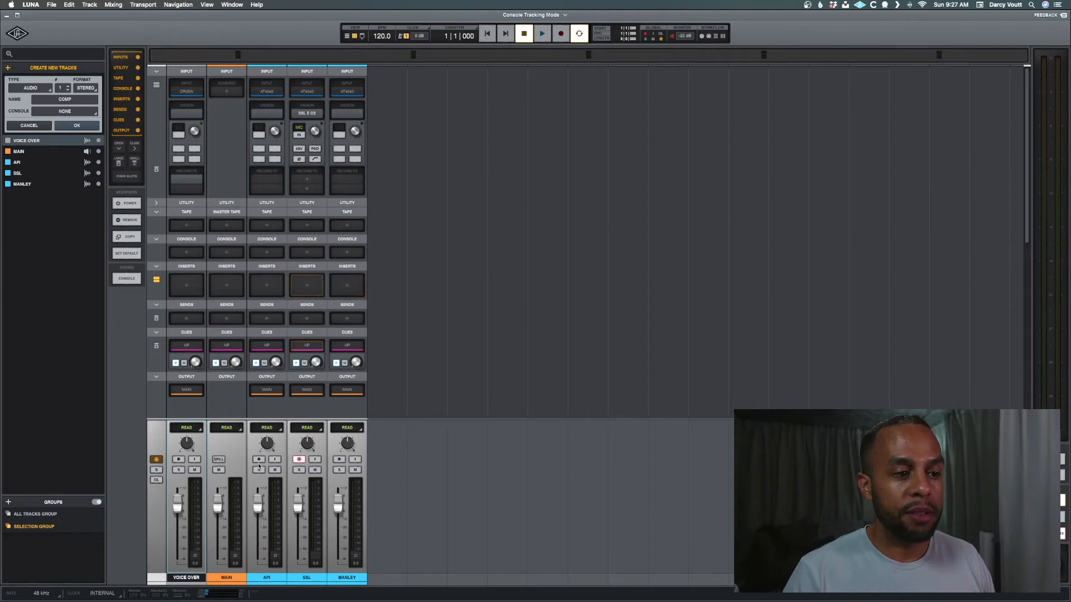
- Arm the Voice Over track, showing its API Vision preamp and LA-2A
{"action": "left_click", "coordinate": [258, 459]}
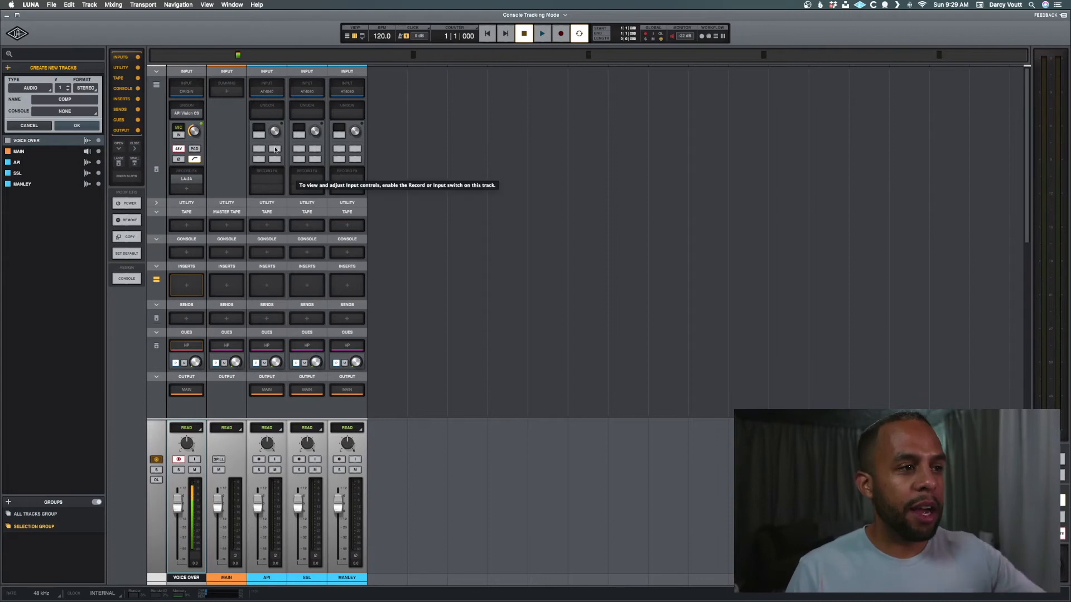
- Dismiss the API Vision editor and open the SSL track's SSL E Channel Strip
{"action": "left_click", "coordinate": [142, 5]}
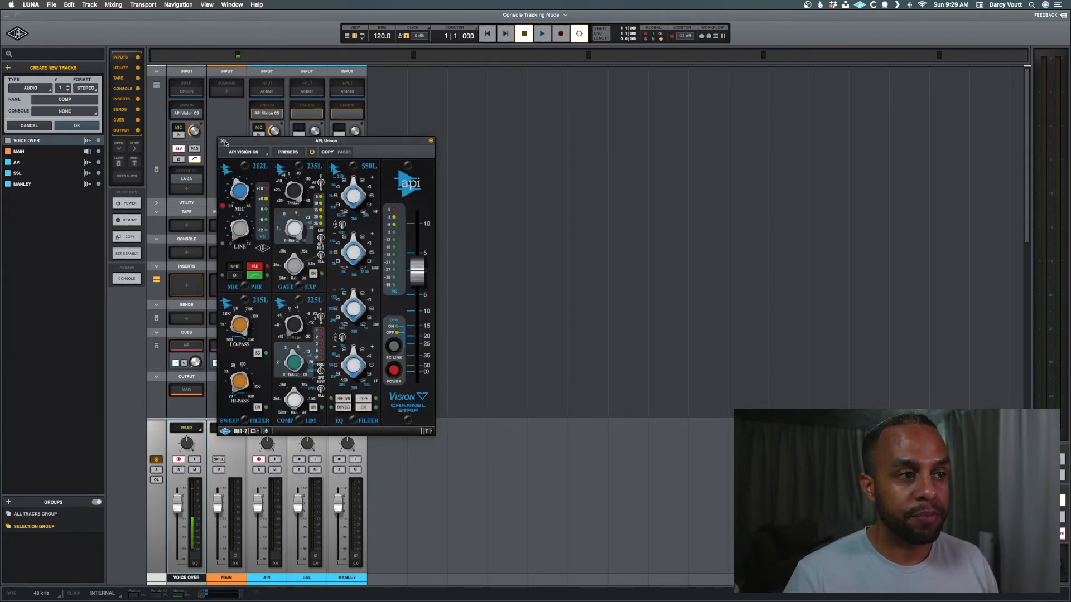
{"action": "left_click", "coordinate": [225, 141]}
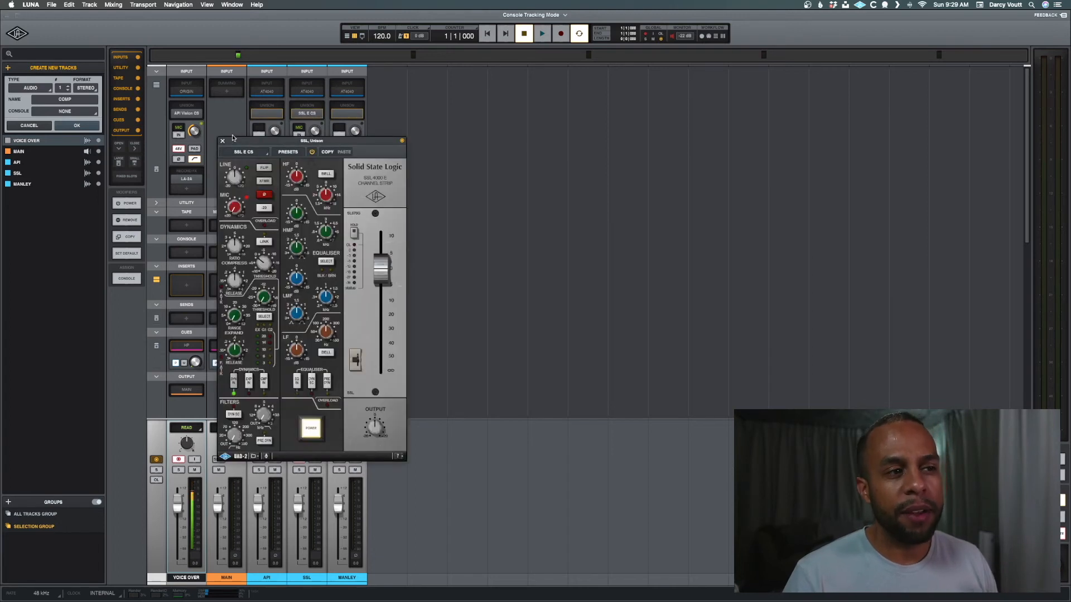
{"action": "left_click", "coordinate": [222, 140]}
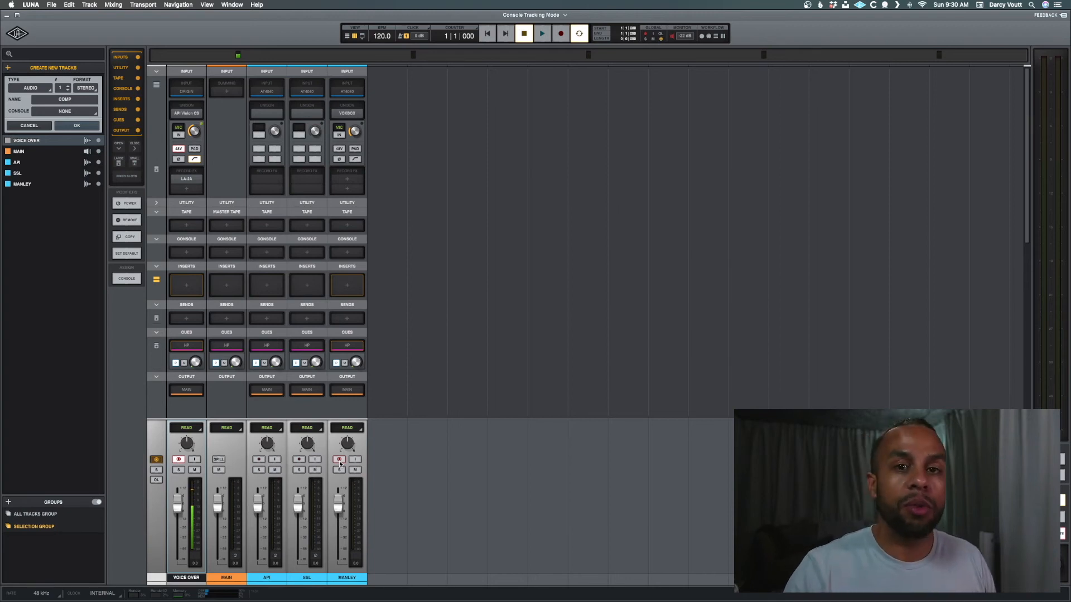
{"action": "mouse_move", "coordinate": [349, 492]}
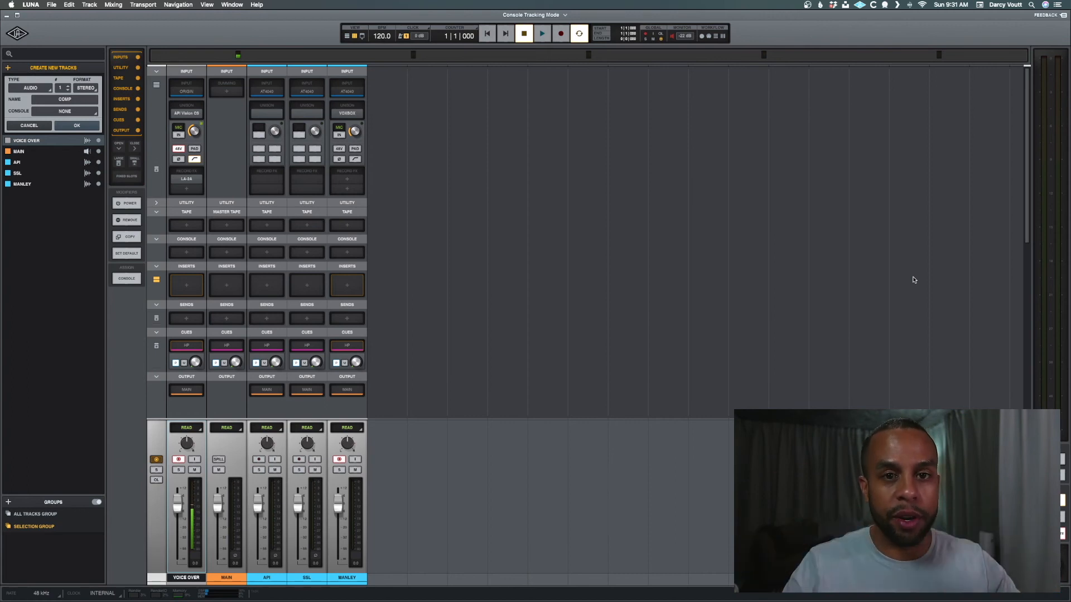
{"action": "mouse_move", "coordinate": [796, 282]}
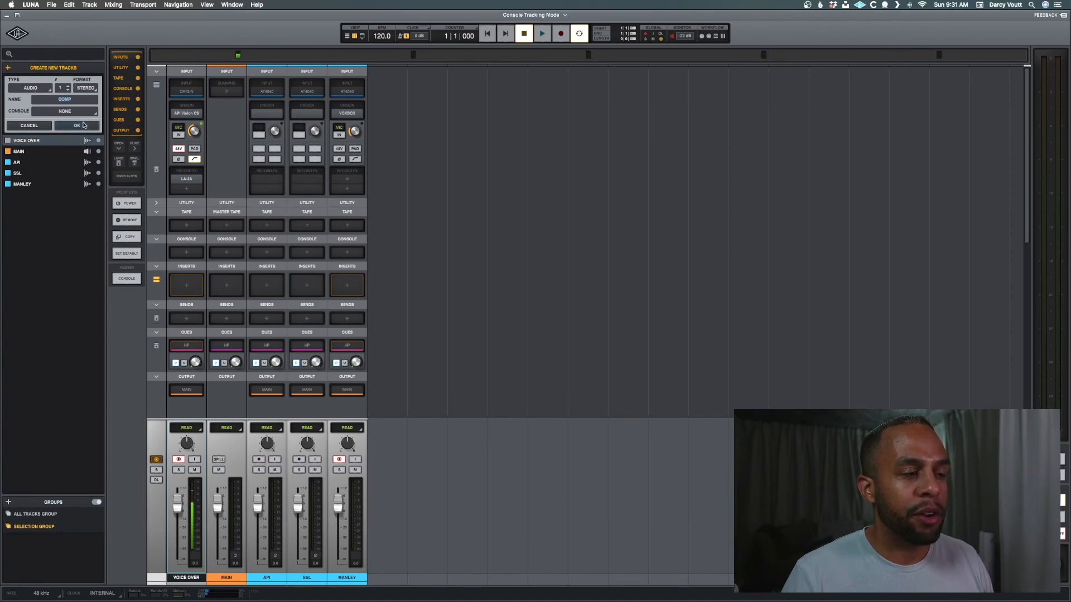
- Create the stereo COMP track with COMP L/R input, then open hardware settings
{"action": "left_click", "coordinate": [76, 125]}
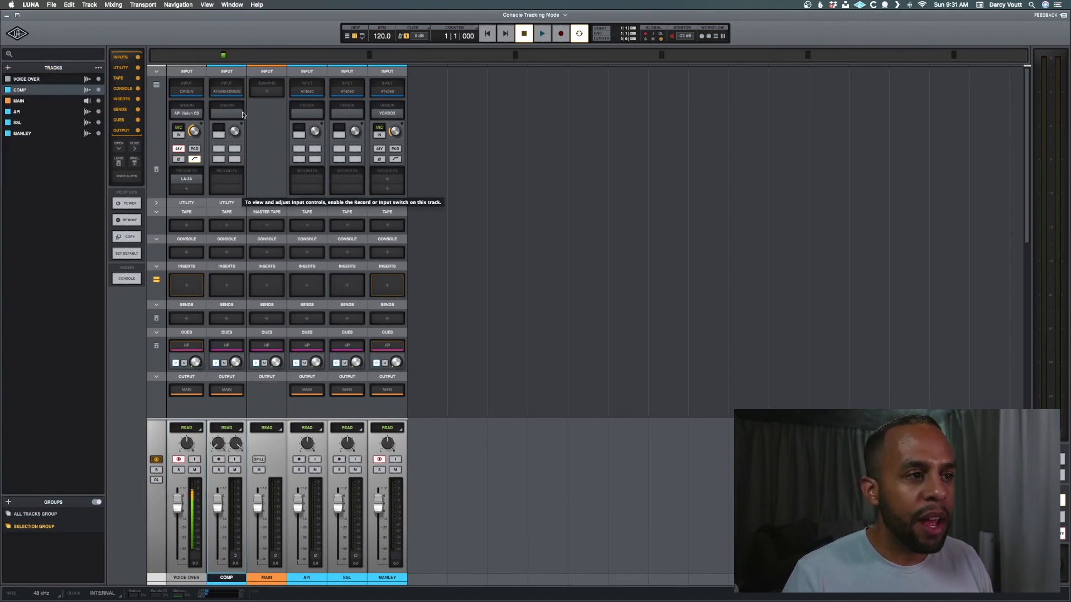
{"action": "left_click", "coordinate": [226, 91]}
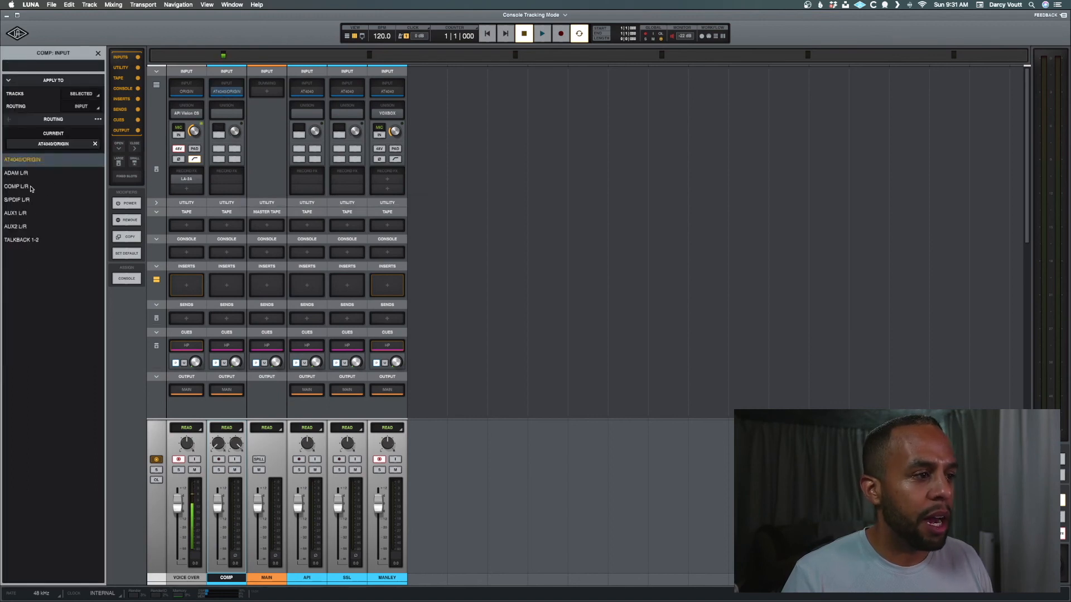
{"action": "left_click", "coordinate": [20, 187]}
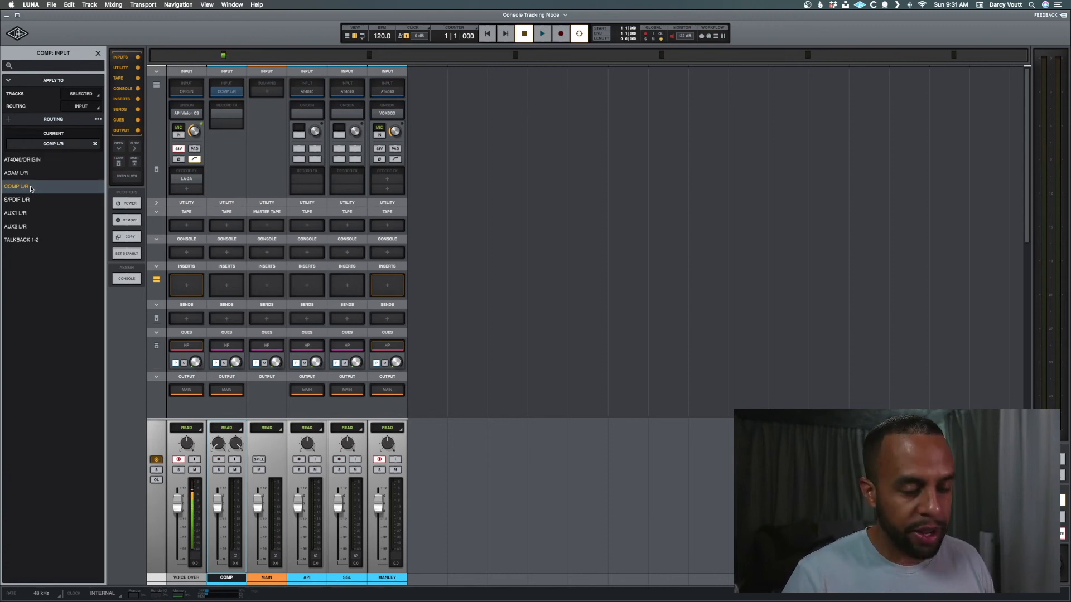
{"action": "left_click", "coordinate": [18, 158]}
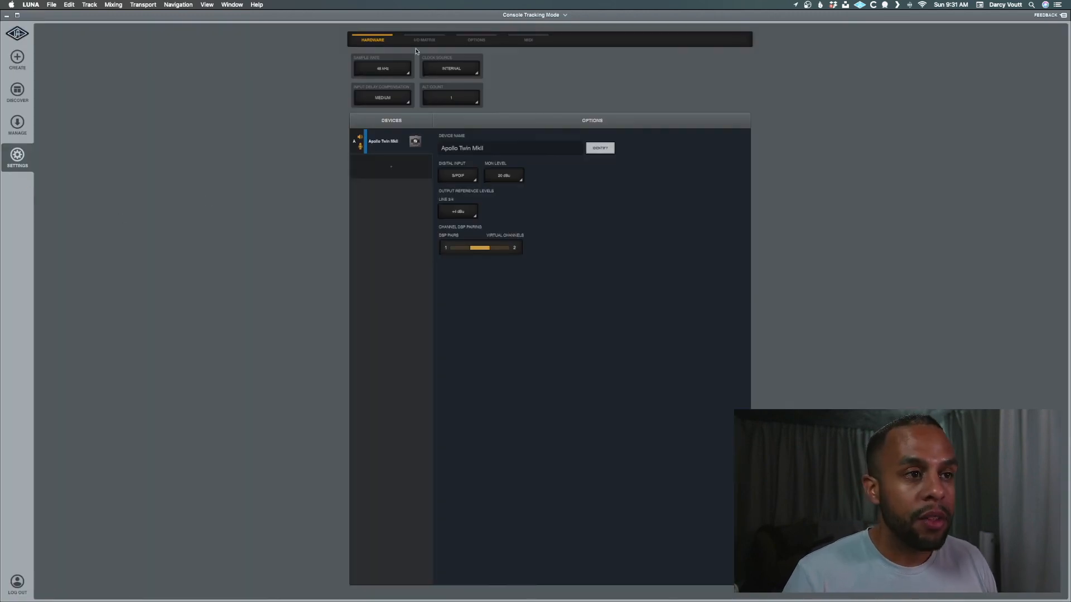
- View the I/O Matrix listing virtual inputs named COMP L and COMP R
{"action": "left_click", "coordinate": [424, 40]}
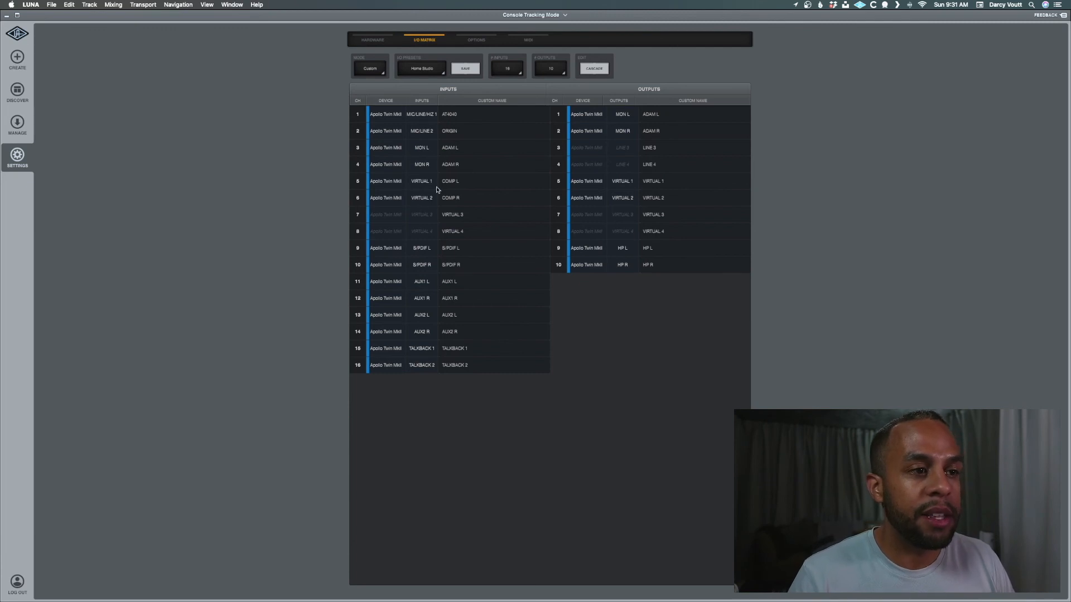
{"action": "mouse_move", "coordinate": [466, 190]}
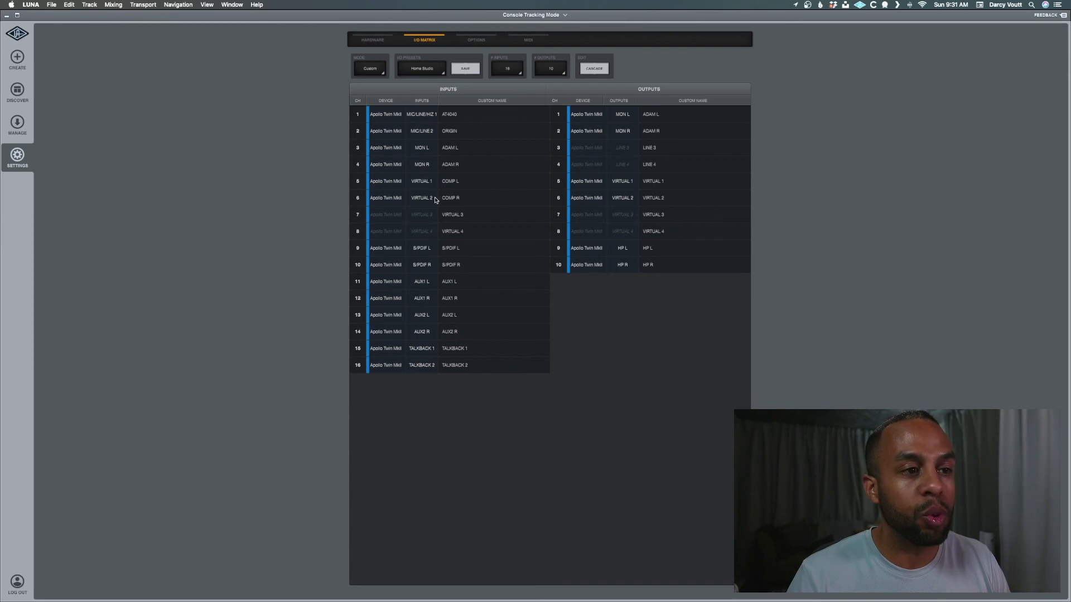
{"action": "mouse_move", "coordinate": [465, 194]}
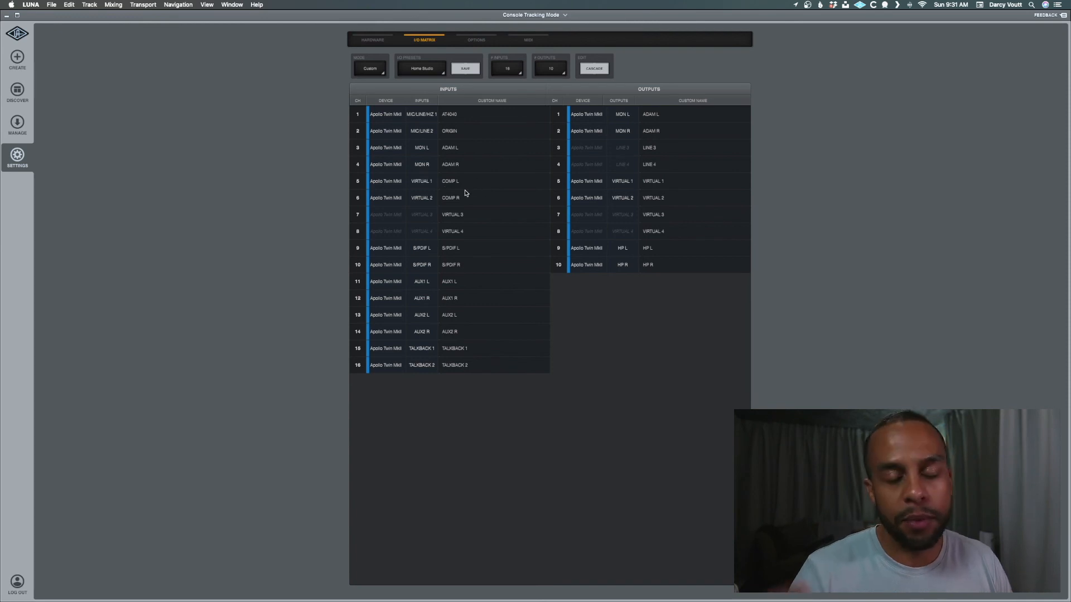